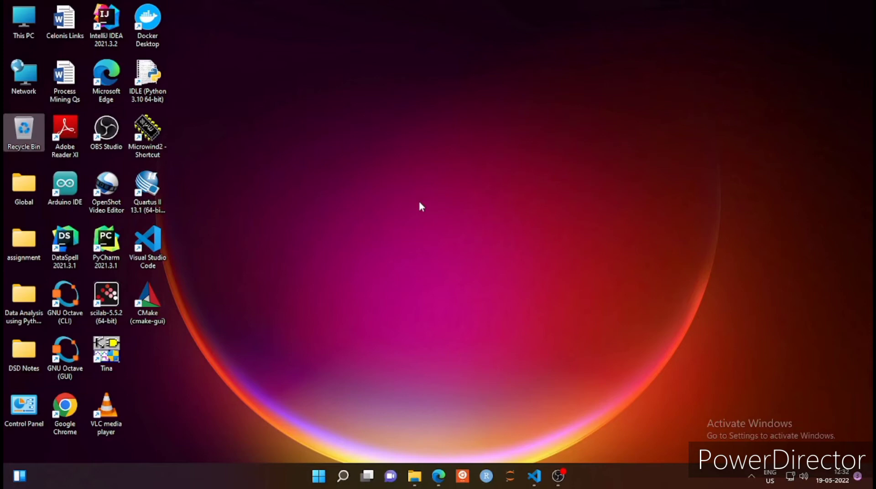
- Launch Visual Studio Code with the ocv workspace showing color_2_rgb.py
{"action": "left_click", "coordinate": [534, 476]}
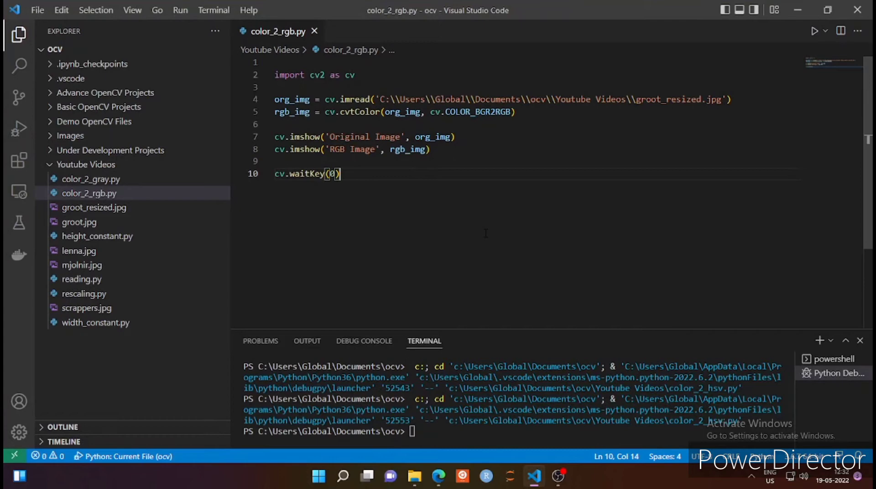
{"action": "mouse_move", "coordinate": [101, 183]}
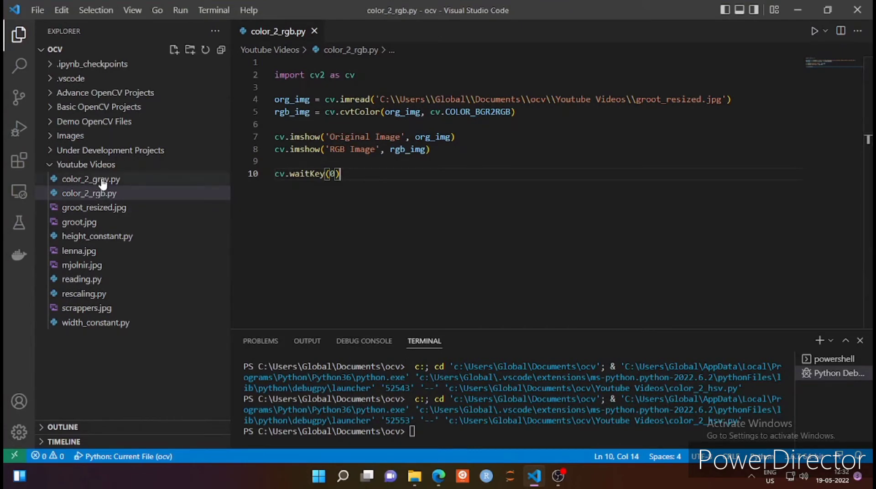
- Create a new file named color_2_hsv.py in the Youtube Videos folder
{"action": "right_click", "coordinate": [86, 164]}
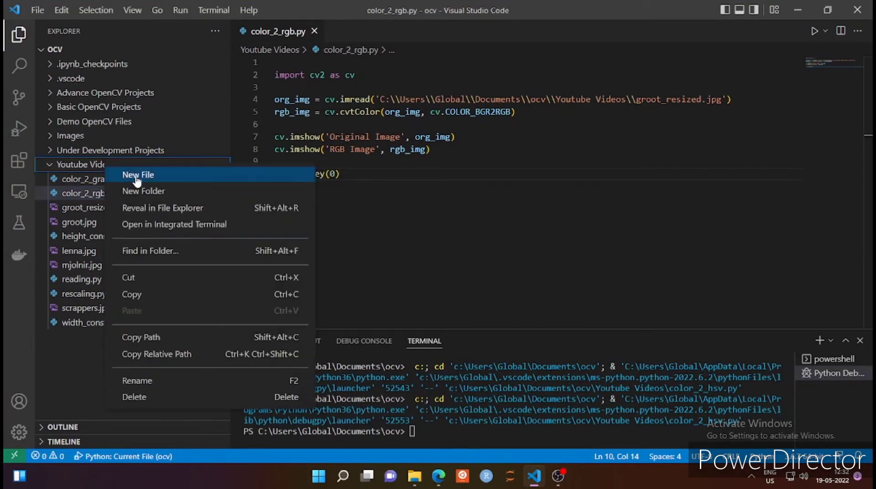
{"action": "left_click", "coordinate": [137, 174]}
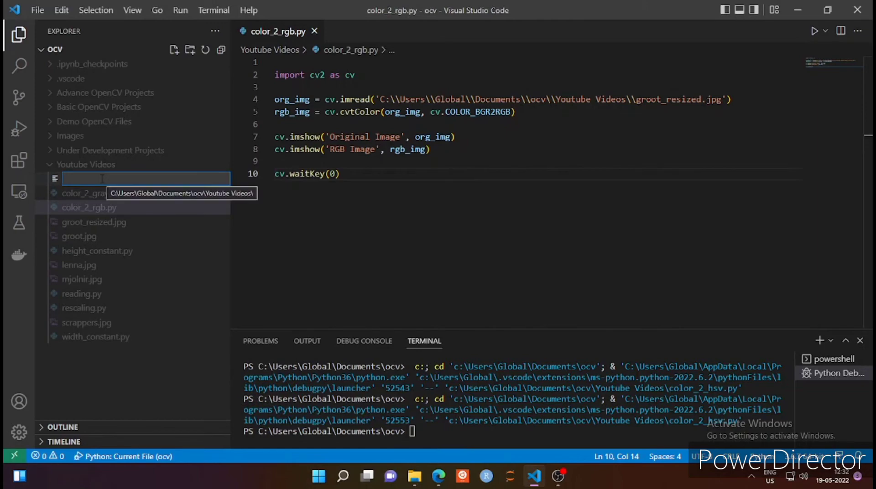
{"action": "type", "text": "color_"}
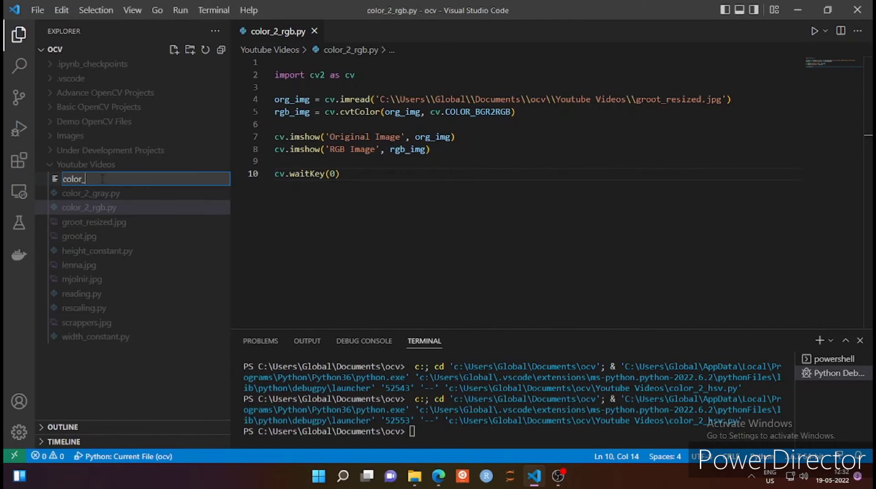
{"action": "type", "text": "2_hsv."}
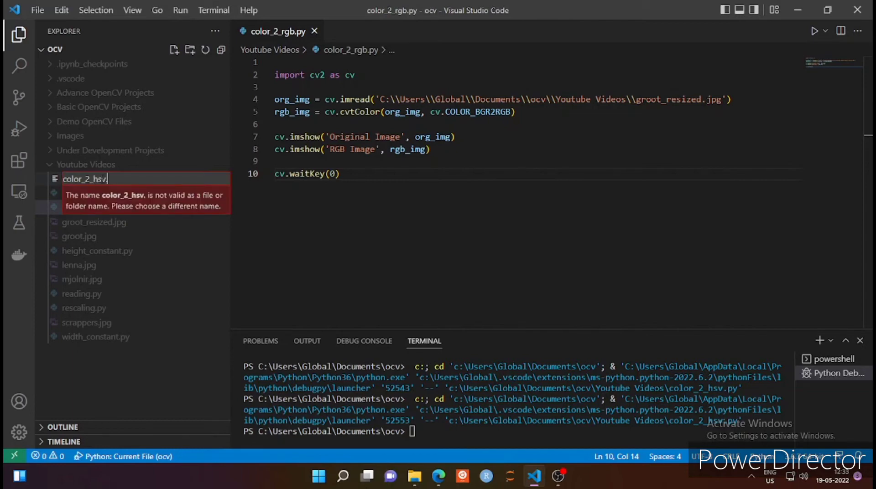
{"action": "key", "text": "Return"}
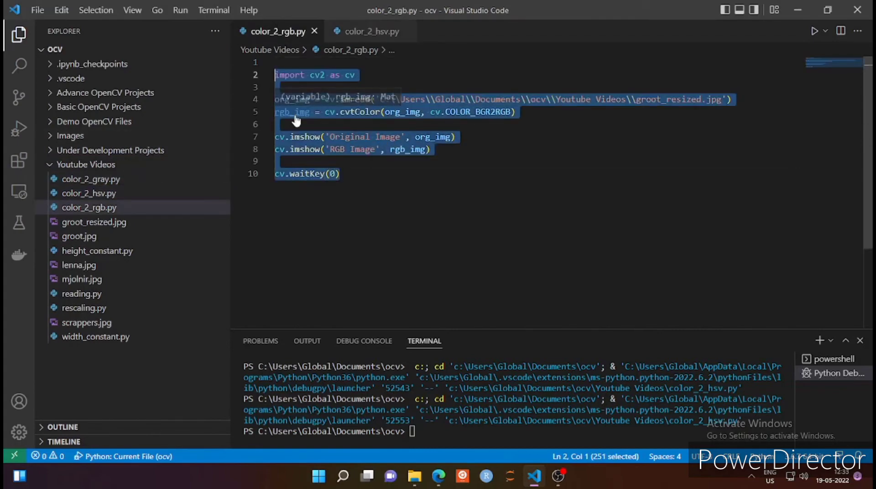
- Paste the RGB script into color_2_hsv.py and rename rgb_img on line 5 to hsv_img
{"action": "left_click", "coordinate": [371, 31]}
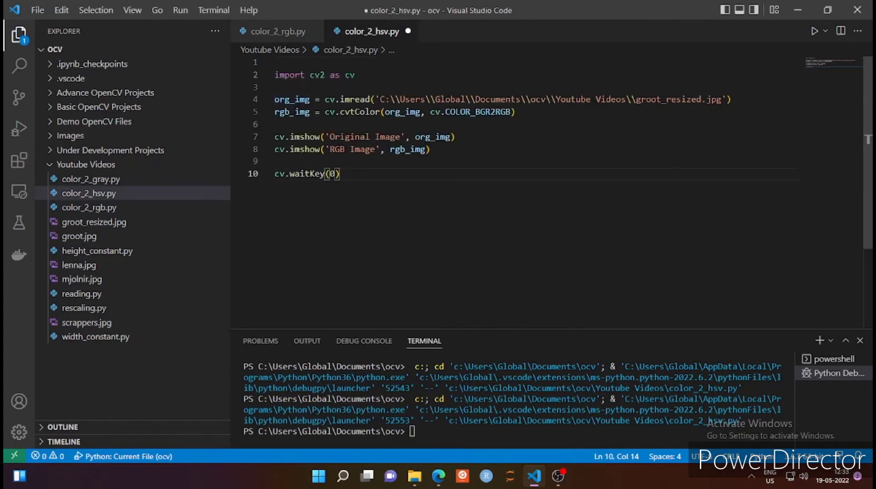
{"action": "double_click", "coordinate": [292, 113]}
{"action": "type", "text": "hsv"}
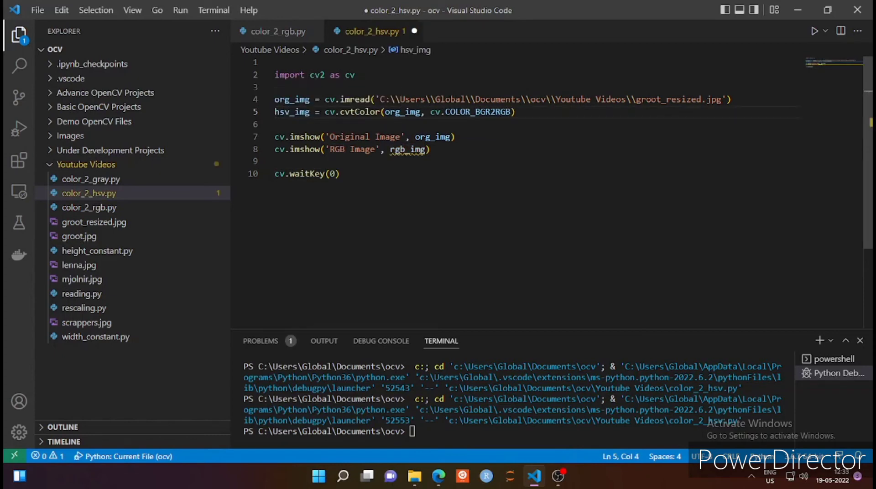
- Change the conversion to COLOR_BGR2HSV and the window title to 'HSV Image'
{"action": "double_click", "coordinate": [477, 112]}
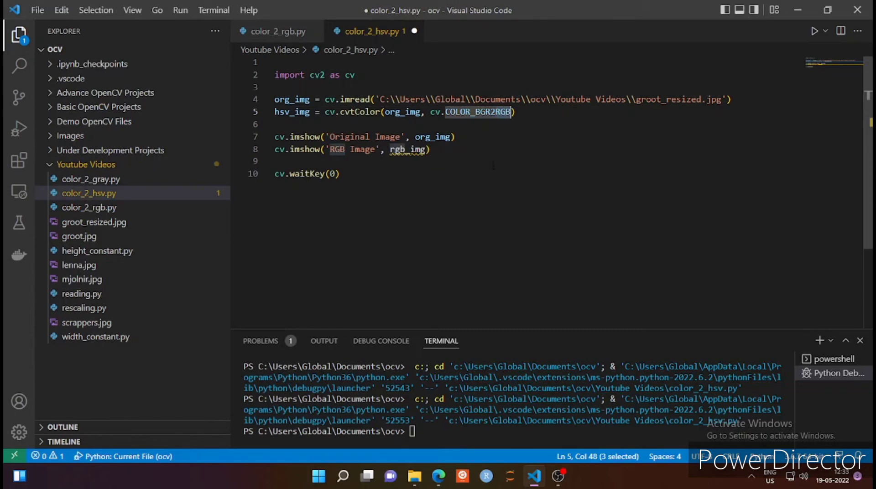
{"action": "type", "text": "HSV"}
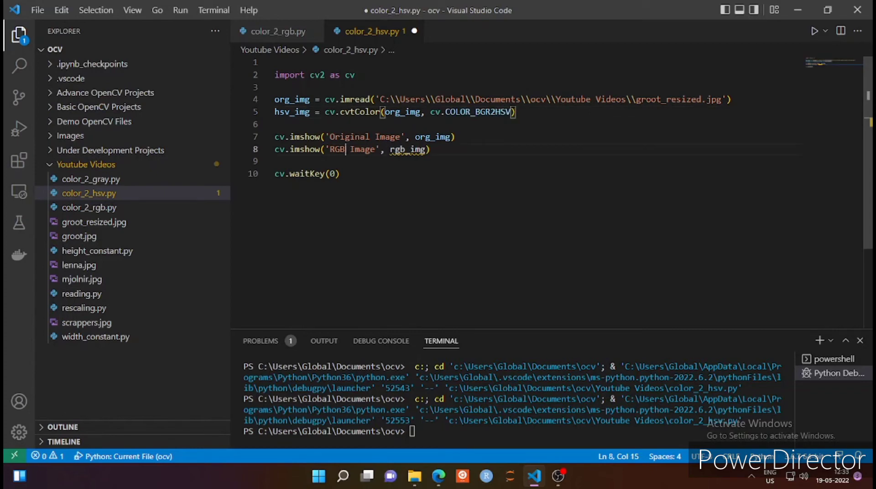
{"action": "type", "text": "HSV"}
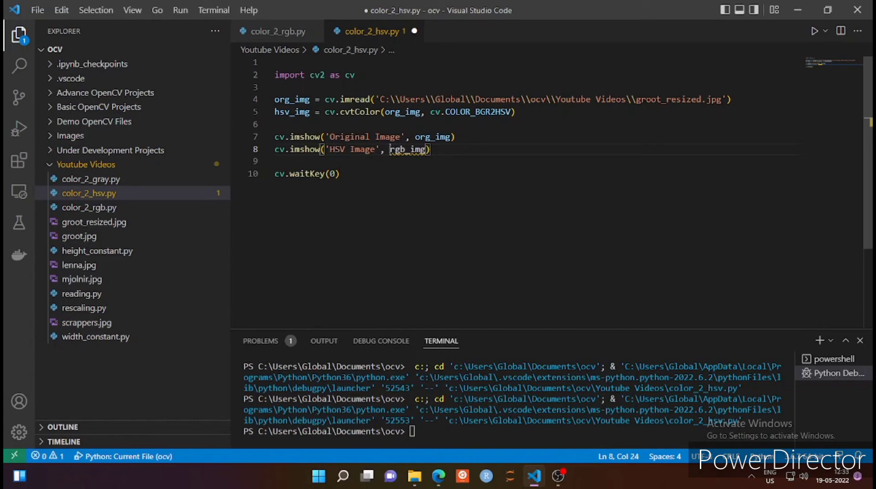
- Show hsv_img in the second imshow and run the script to display both windows
{"action": "double_click", "coordinate": [397, 149]}
{"action": "type", "text": "hsv"}
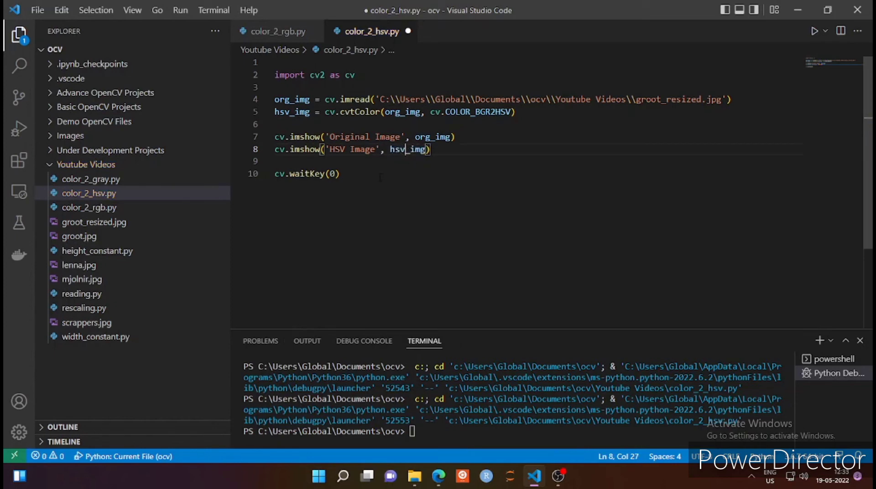
{"action": "left_click", "coordinate": [334, 173]}
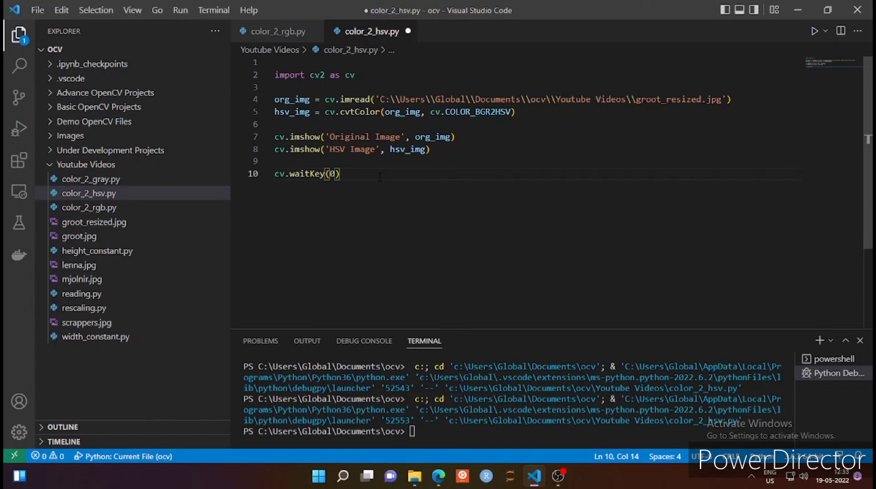
{"action": "left_click", "coordinate": [815, 31]}
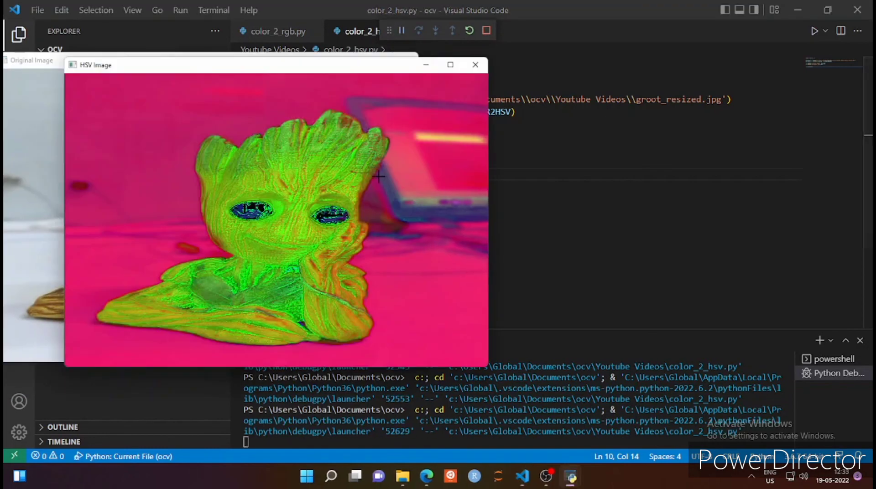
{"action": "mouse_move", "coordinate": [341, 79]}
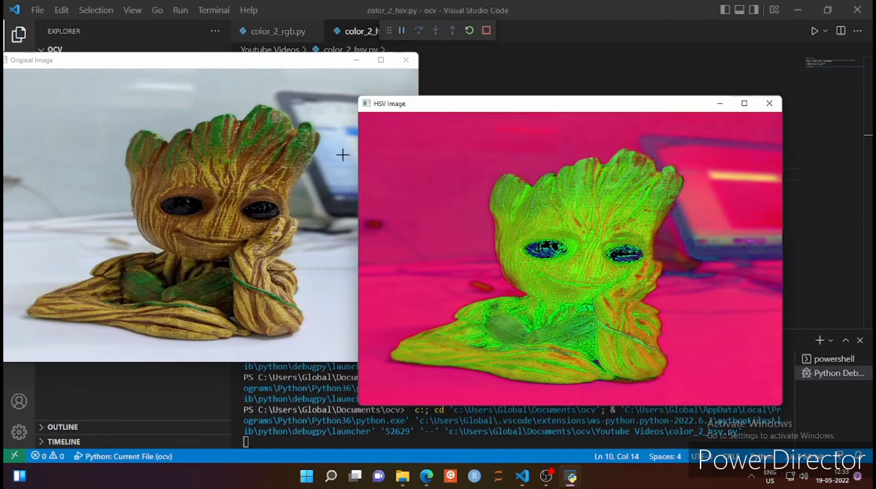
{"action": "mouse_move", "coordinate": [422, 181]}
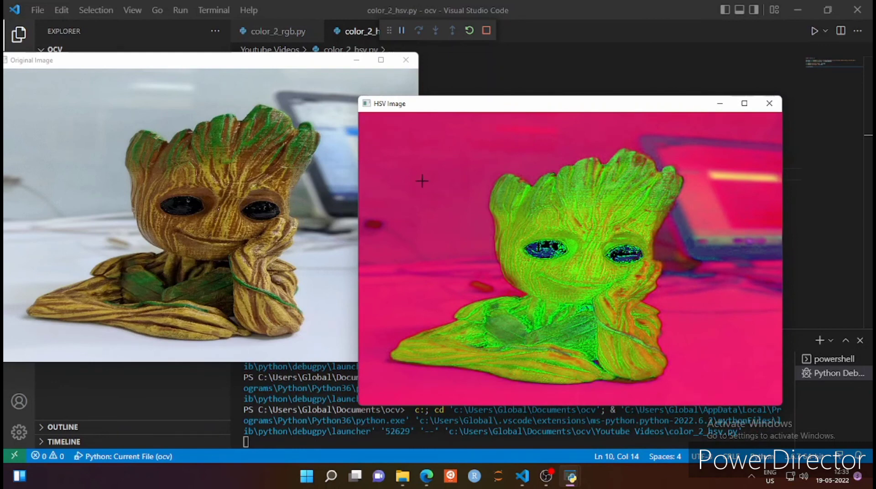